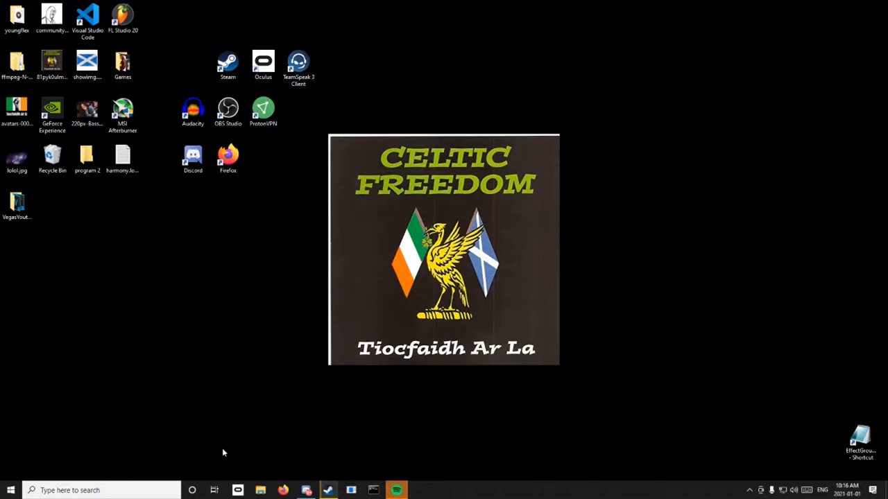
mouse_move(260, 486)
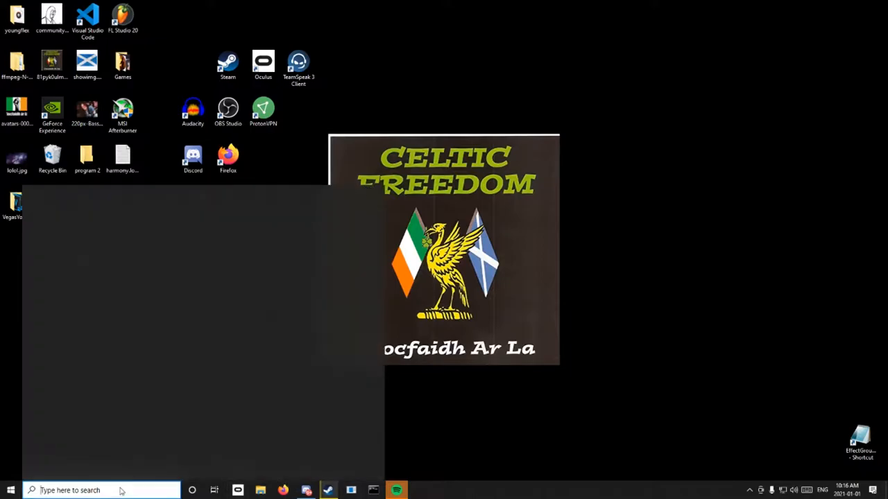
Step: Launch Steam from Start search and show the Insurgency: Sandstorm library page
click(100, 491)
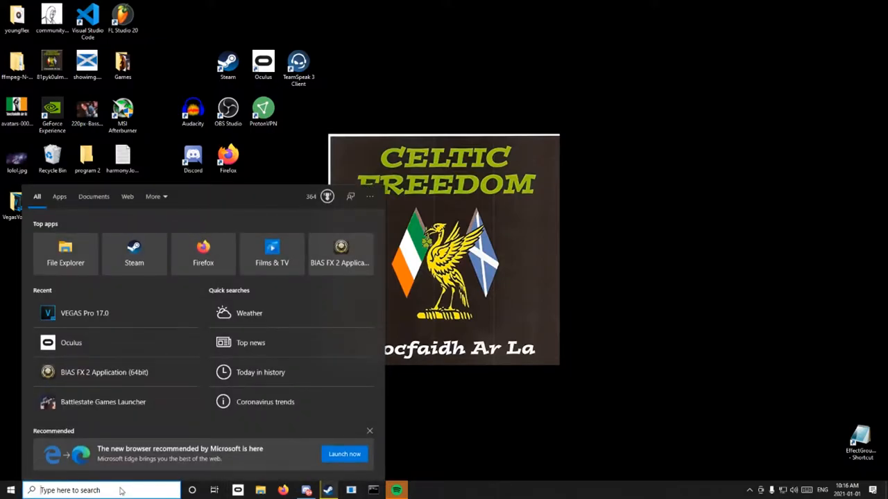
click(65, 250)
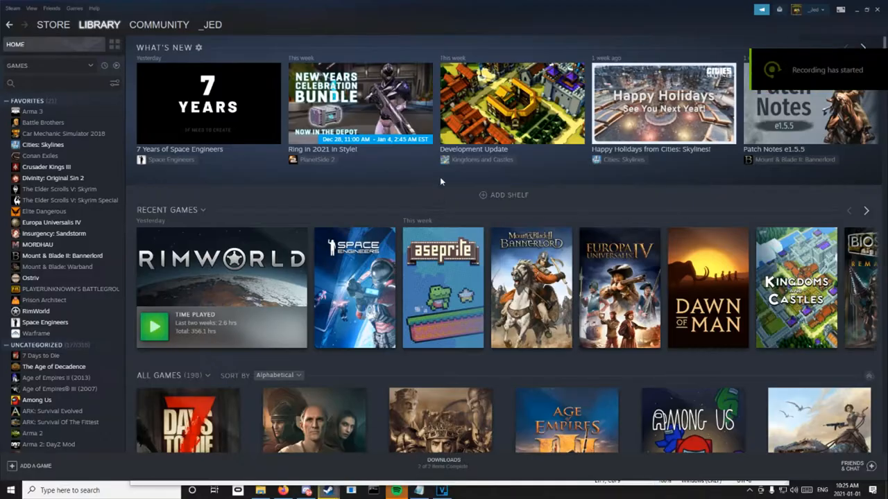
click(54, 233)
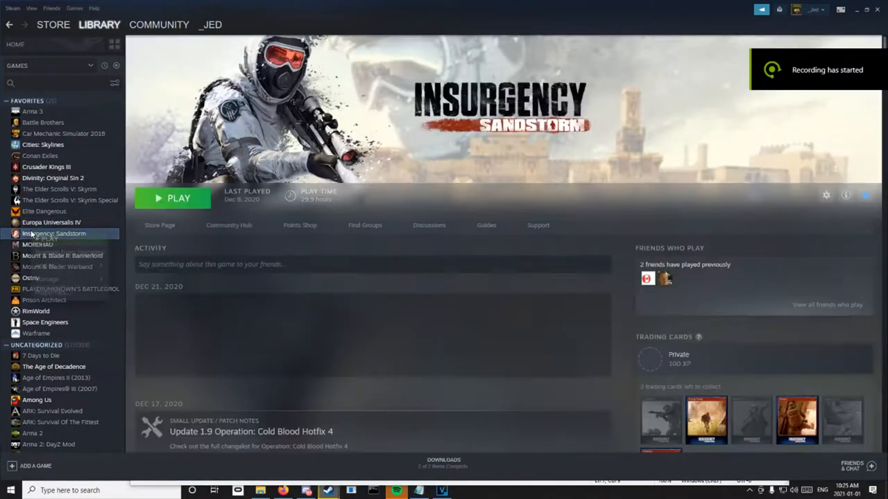
right_click(54, 233)
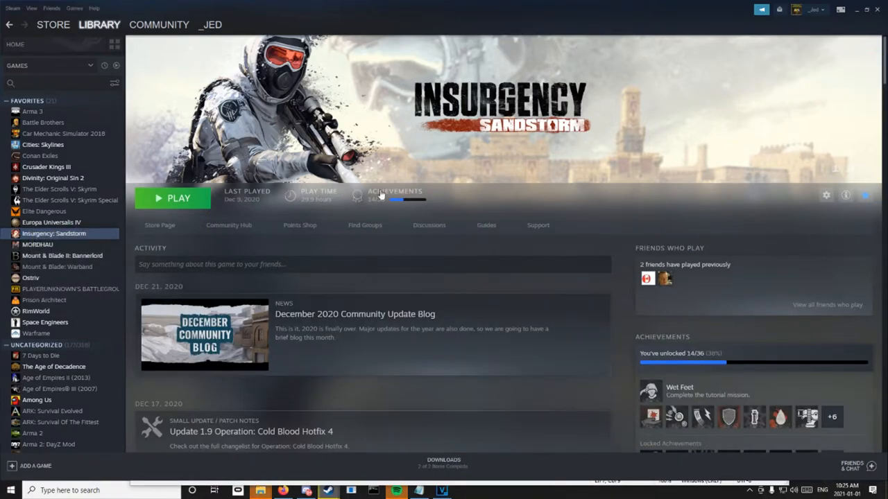
Step: Browse File Explorer to C:\Program Files\Oculus\Software, correcting from Program Files (x86)
click(261, 491)
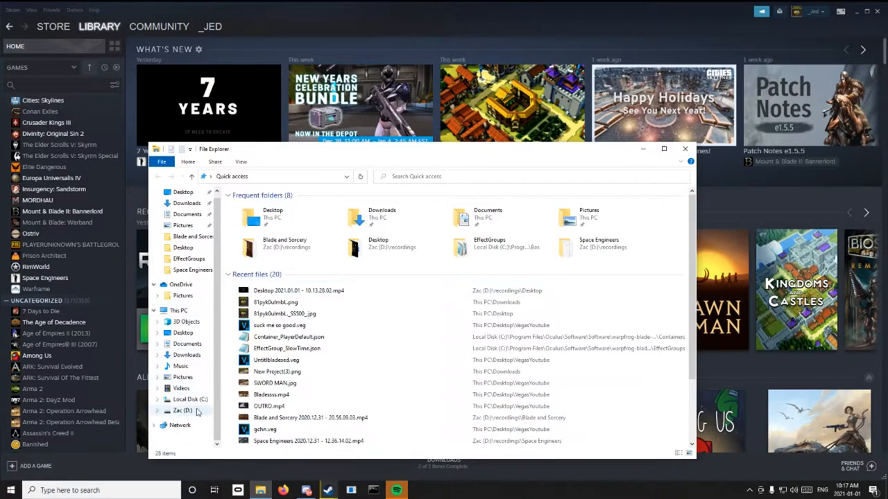
click(158, 399)
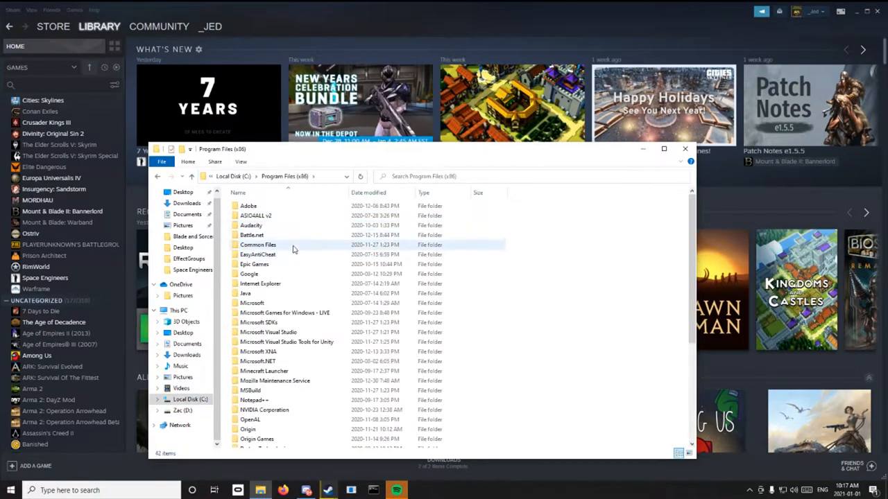
scroll(down, 3)
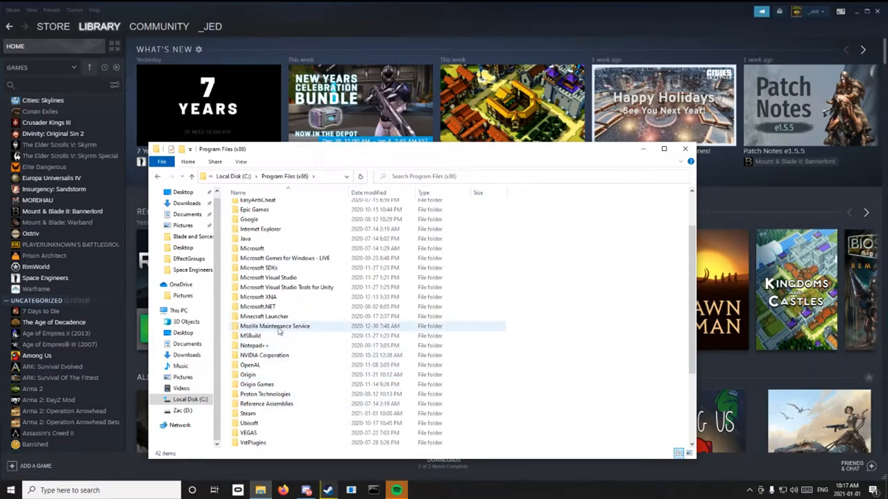
click(277, 175)
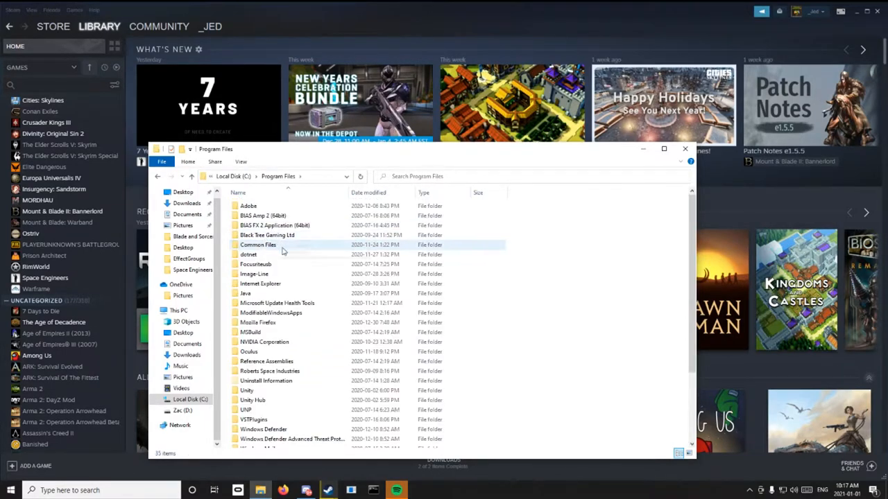
scroll(down, 3)
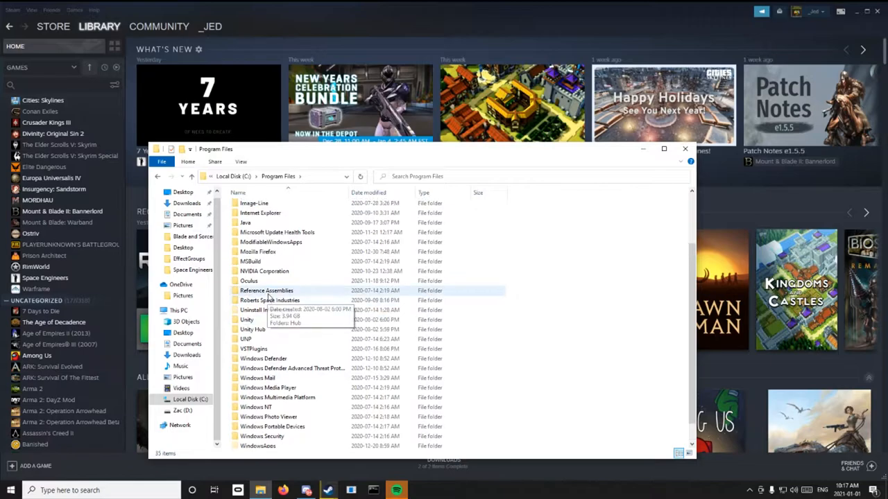
double_click(248, 280)
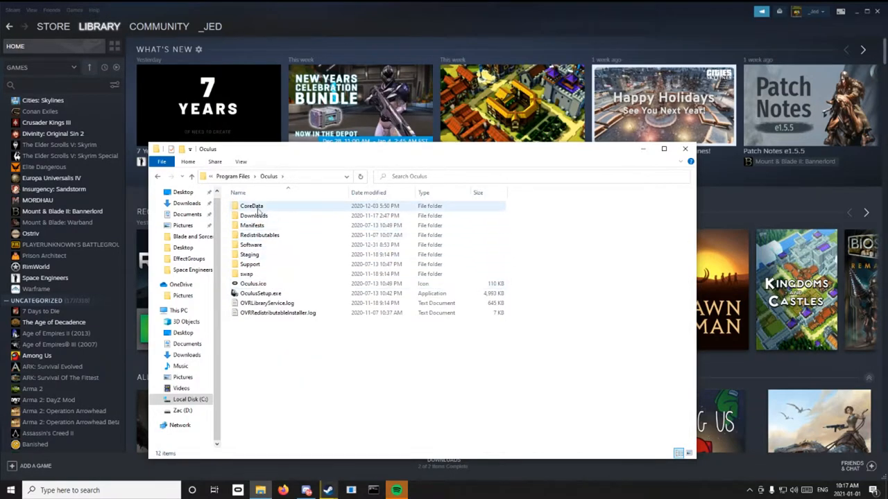
double_click(249, 245)
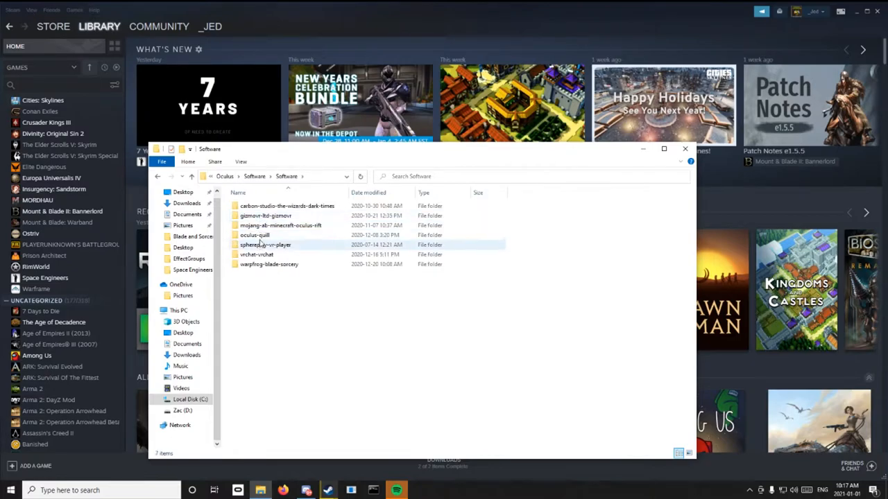
Step: Continue into warpfrog-blade-sorcery\BladeAndSorcery_Data\StreamingAssets\Default\Bas and select EffectGroups
double_click(269, 264)
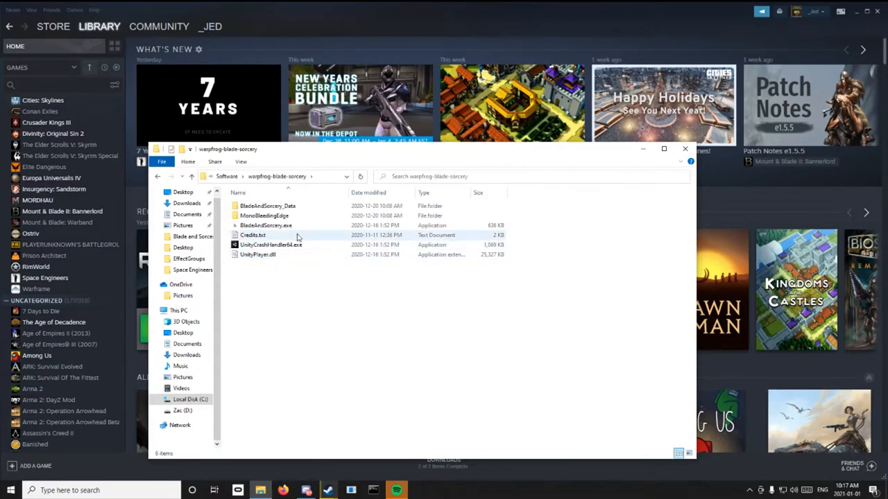
mouse_move(266, 205)
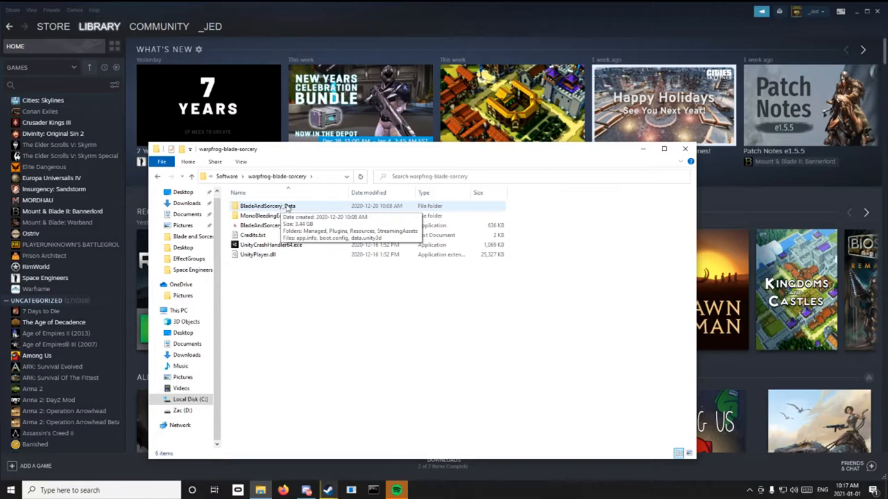
double_click(267, 206)
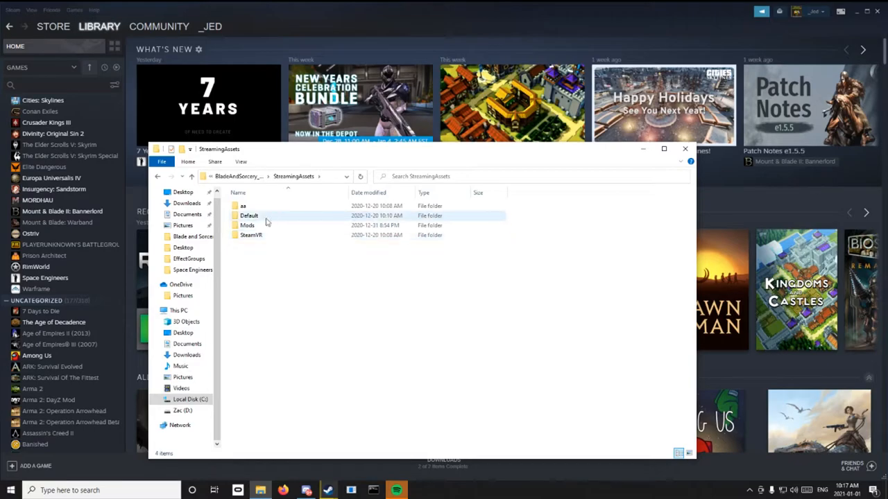
double_click(249, 217)
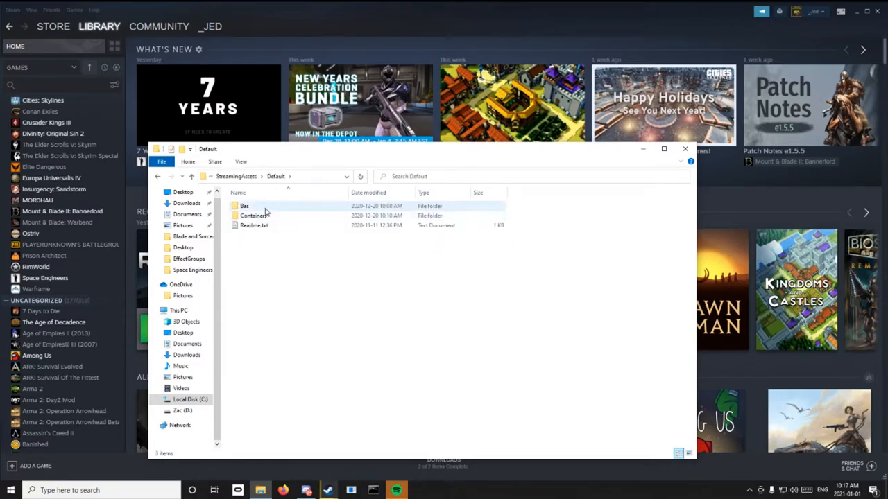
double_click(244, 205)
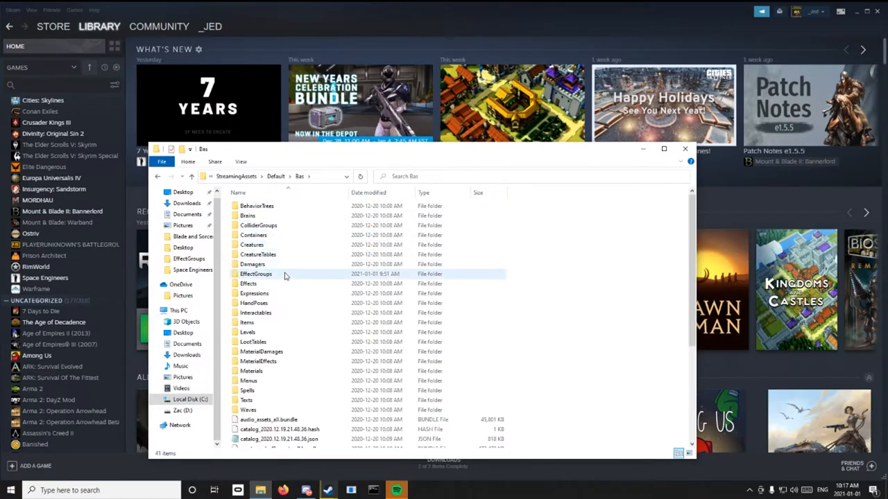
click(255, 293)
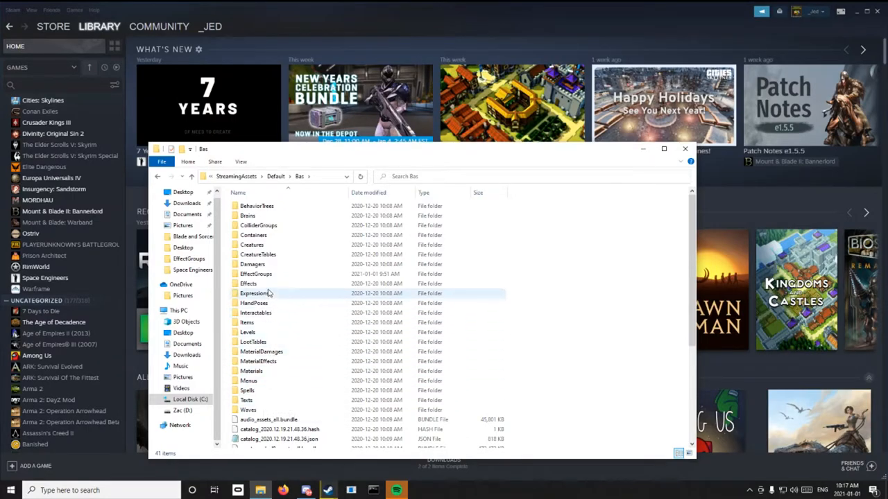
click(256, 275)
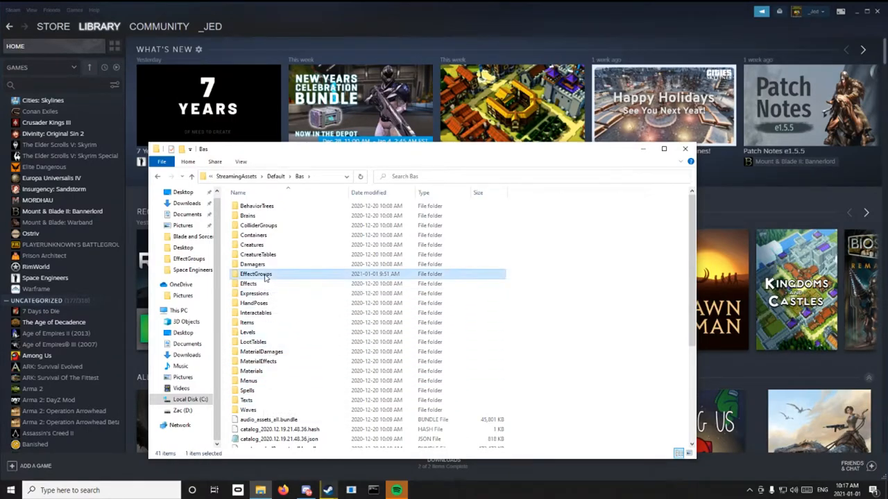
Step: Open EffectGroup_SlowTime.json from the EffectGroups folder in Notepad
double_click(255, 275)
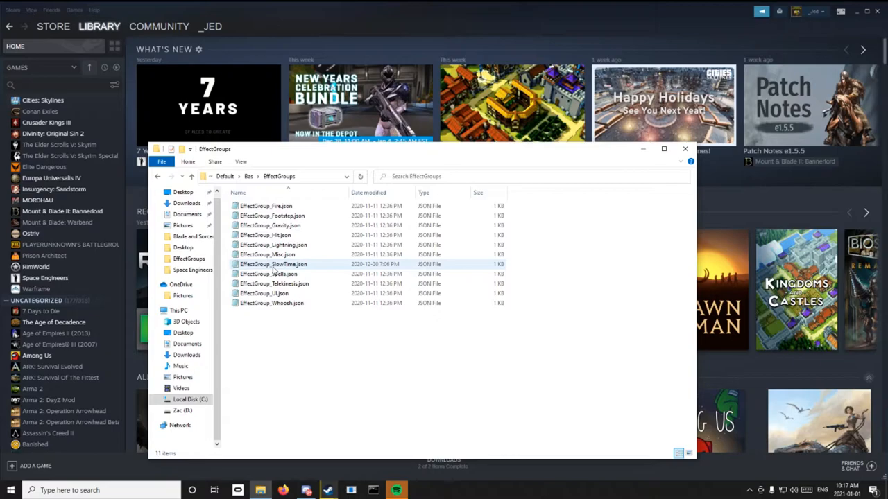
mouse_move(272, 263)
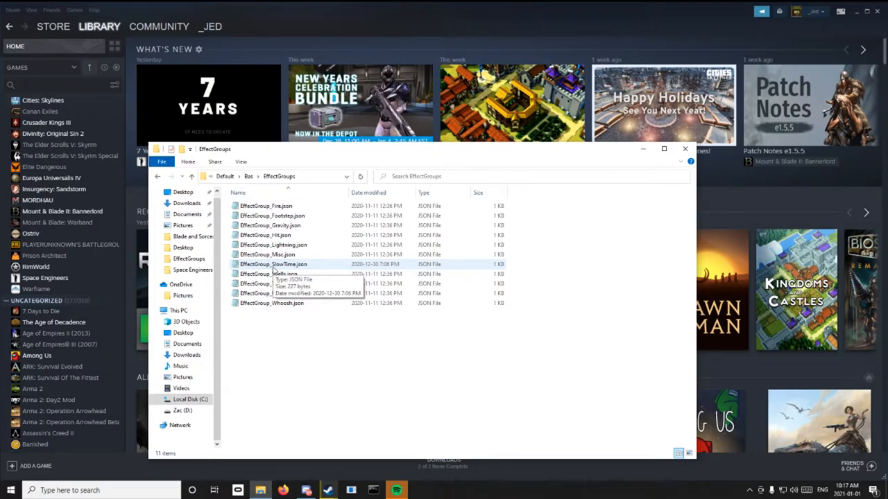
double_click(272, 263)
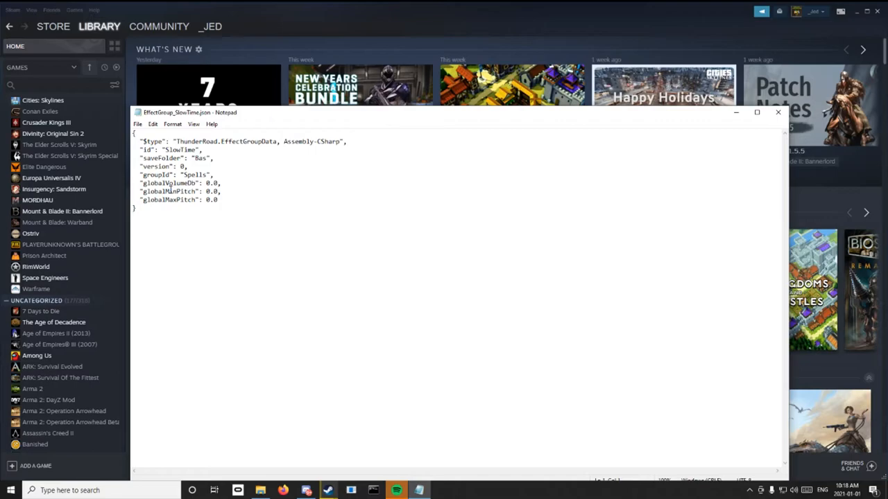
Step: Confirm globalMinPitch and globalMaxPitch are 0.0, then close Notepad and the Steam patch notes popup
double_click(169, 192)
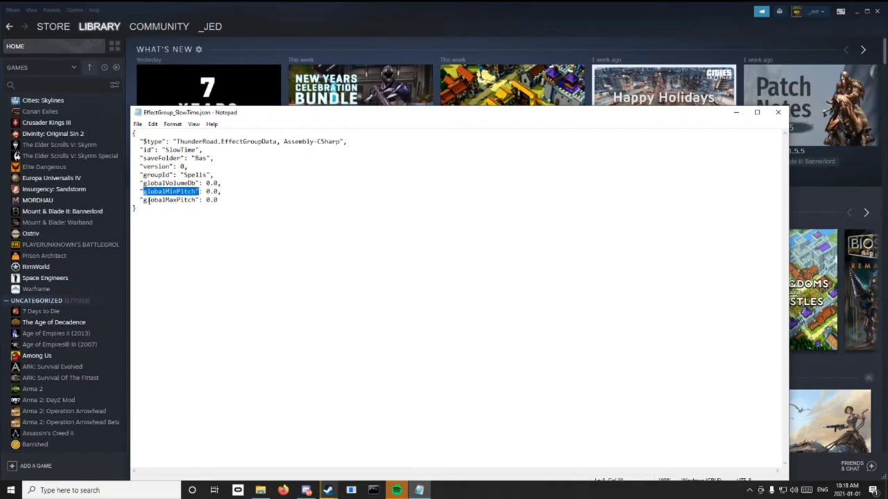
click(218, 199)
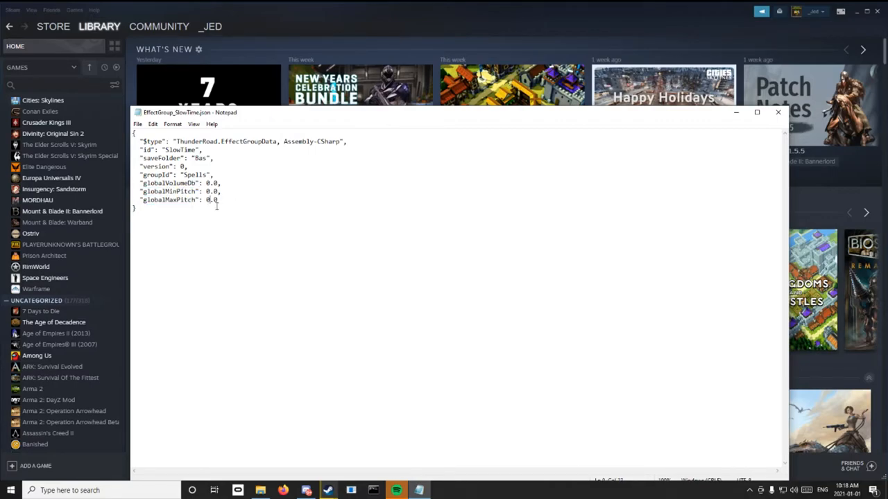
double_click(214, 200)
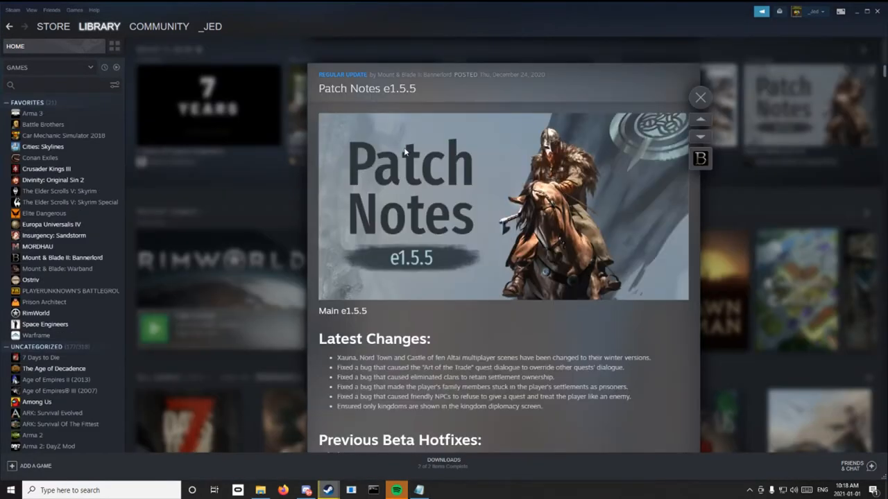
click(699, 97)
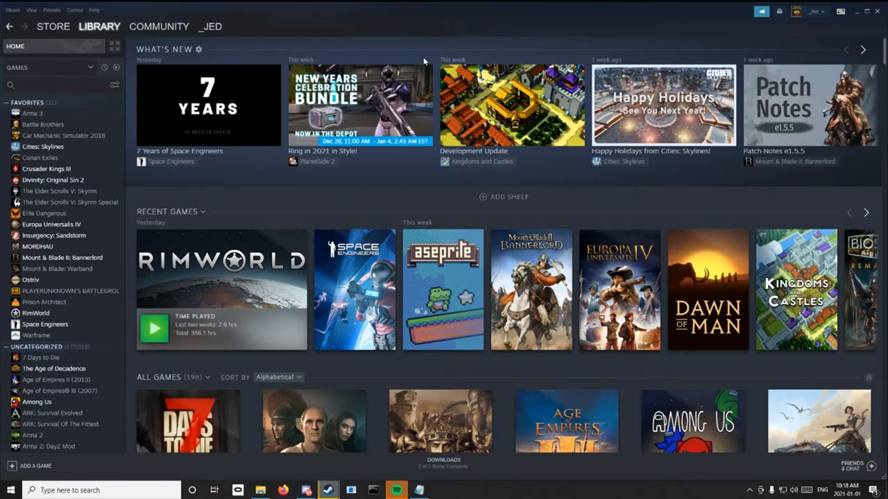